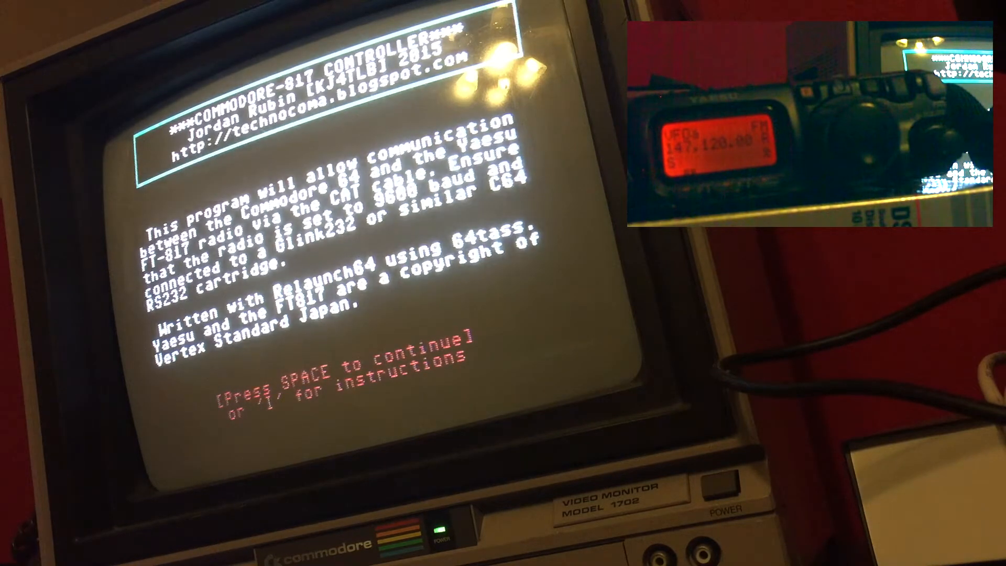
Step: Continue past the title screen into the radio status panel reading 147.120.00 FM
key(space)
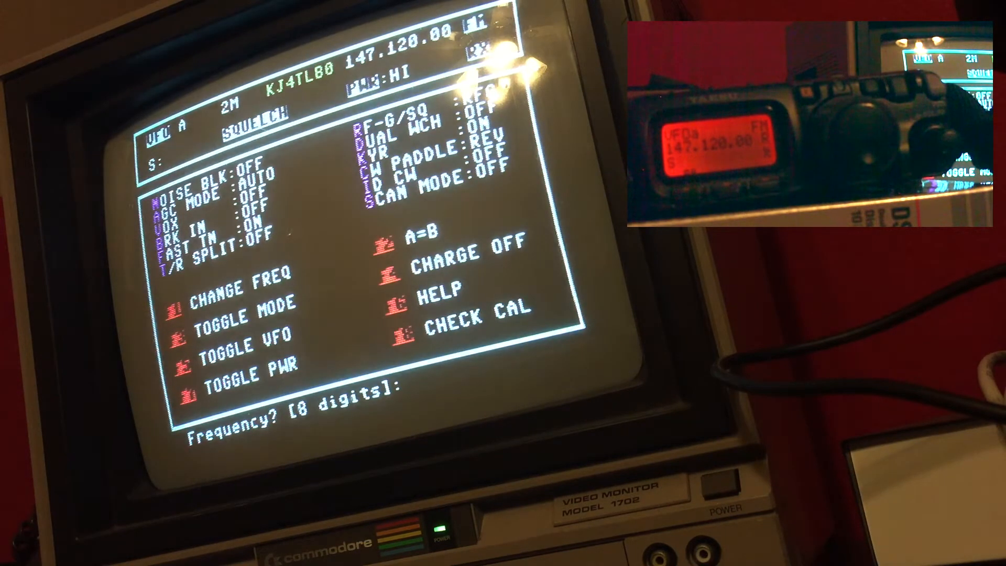
Step: Enter 147.00000 at the frequency prompt so the radio reads 147.000.00 FM
text(147.)
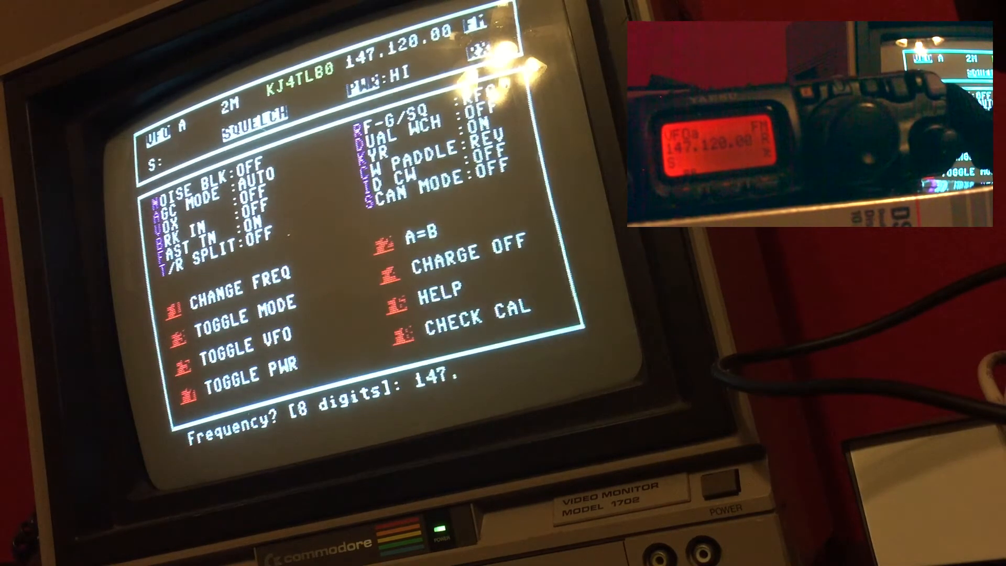
text(000.)
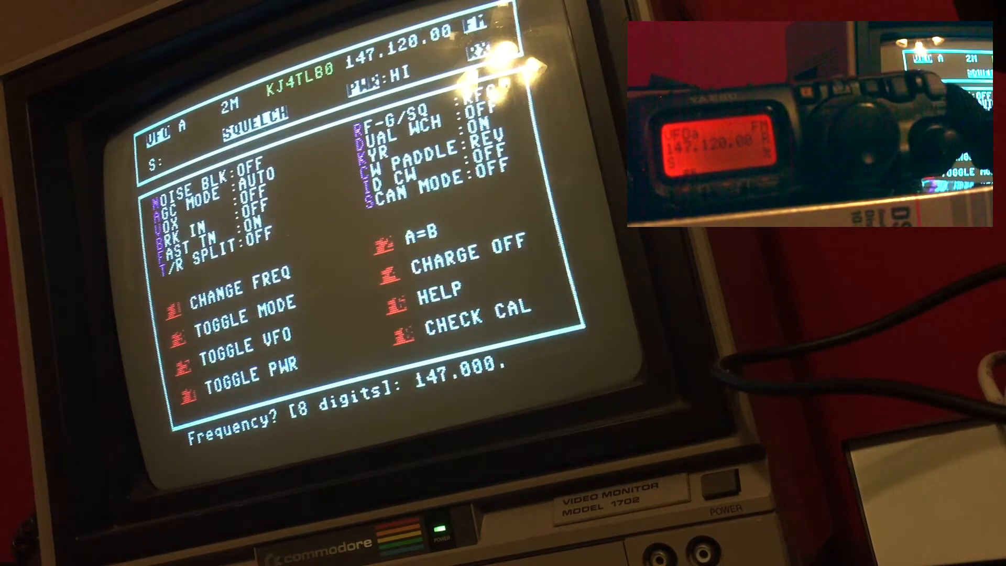
text(00)
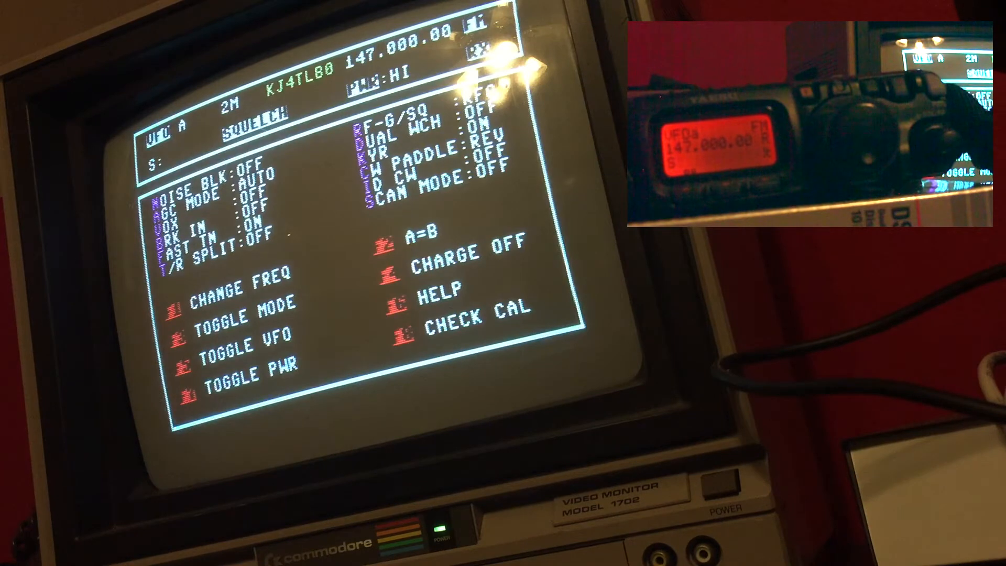
Step: Start a new frequency entry with the 20-meter value 014.825, leaving the radio at 147.000.00
click(237, 284)
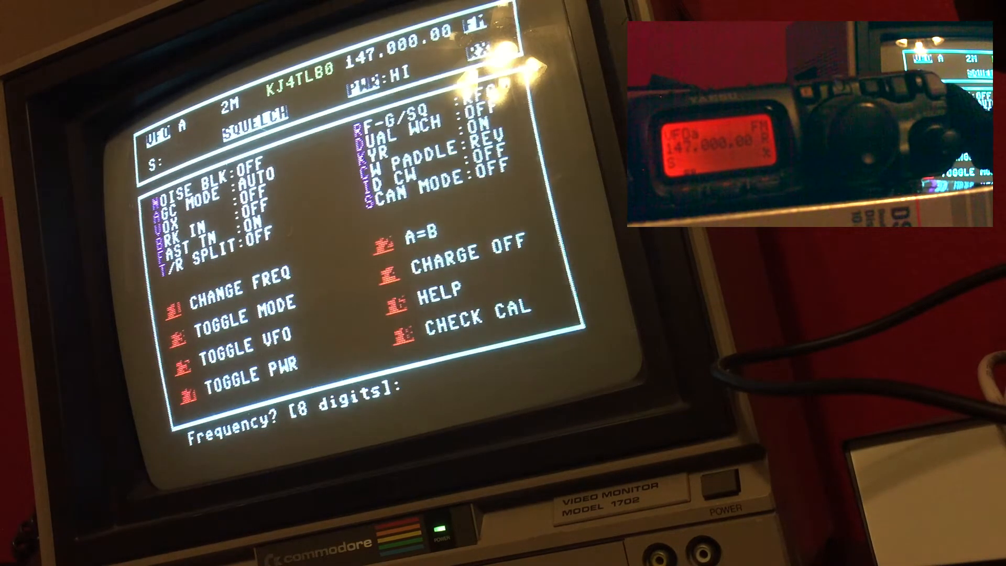
text(014.)
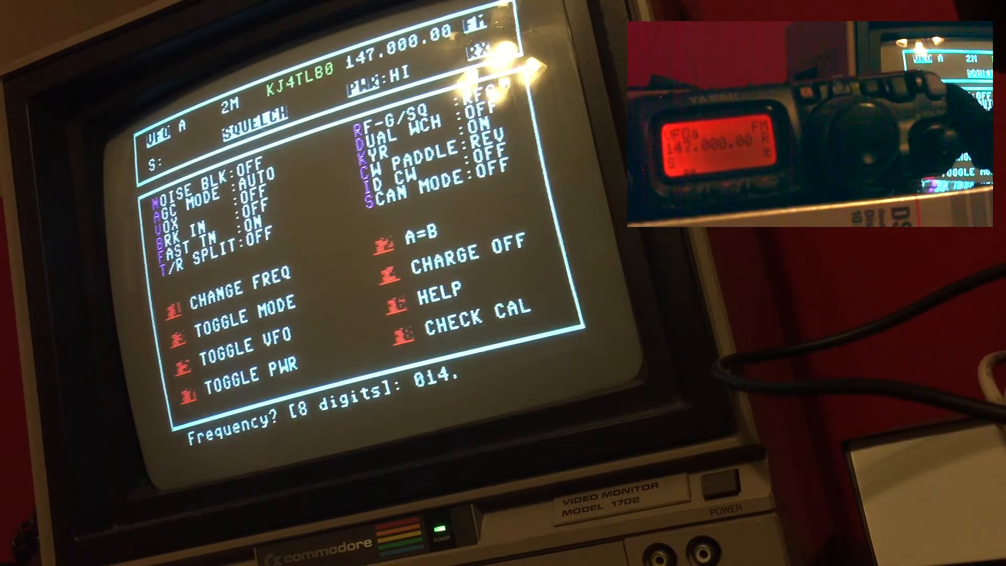
text(025.)
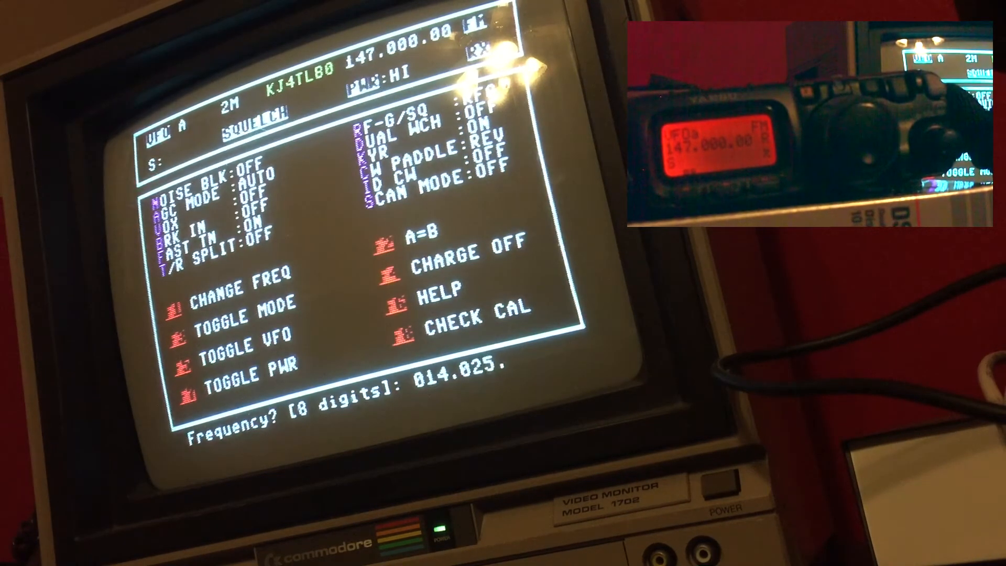